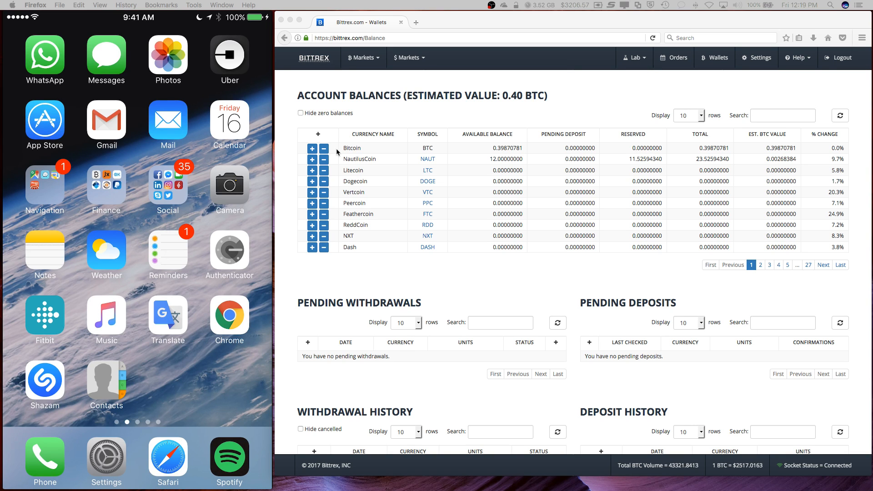
mouse_move(550, 87)
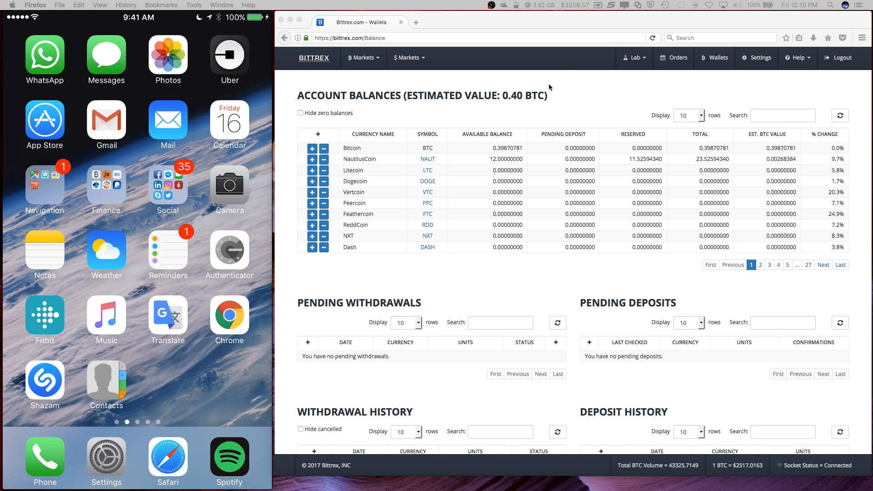
mouse_move(713, 65)
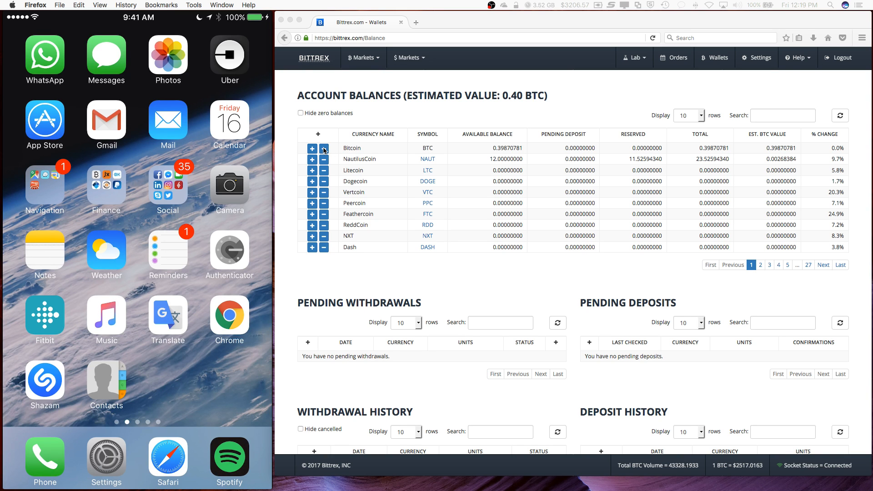
Open the Bitcoin withdrawal form and enter a quantity of 0.1 BTC.
left_click(323, 151)
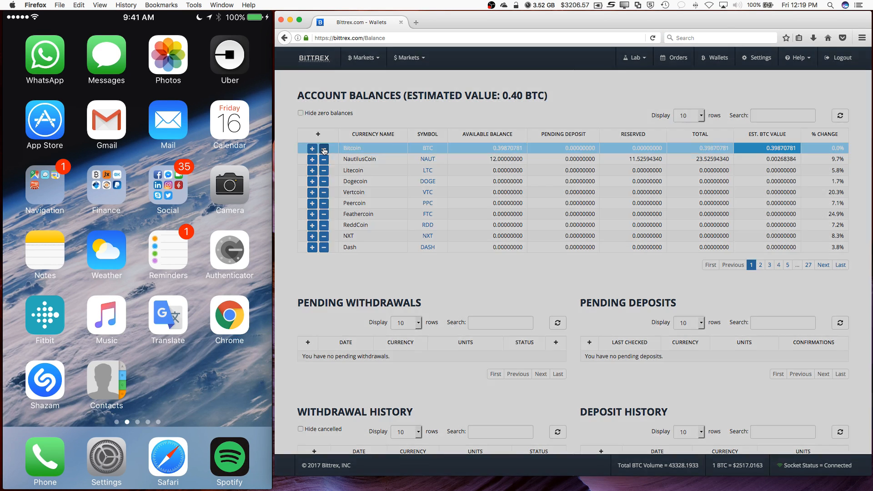
left_click(323, 149)
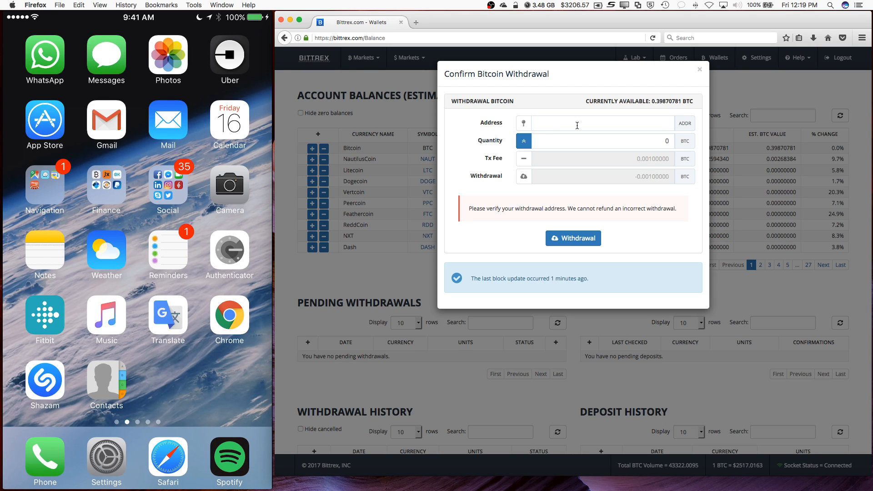
left_click(601, 123)
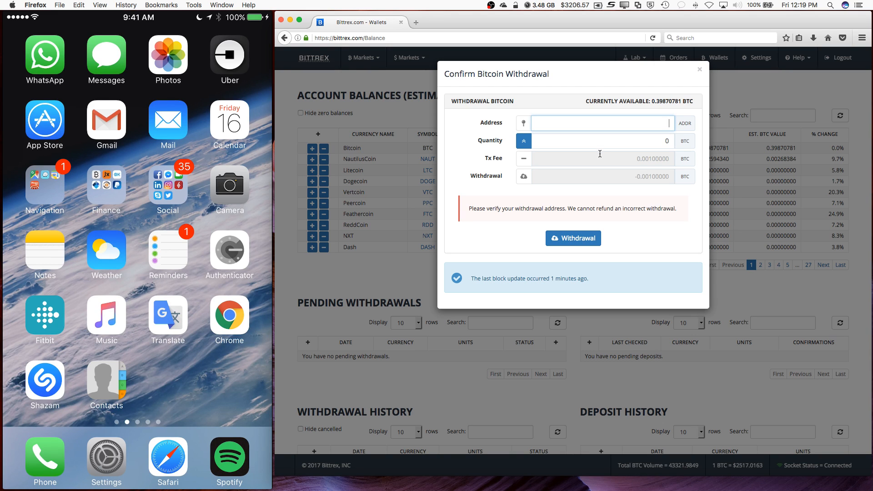
mouse_move(601, 152)
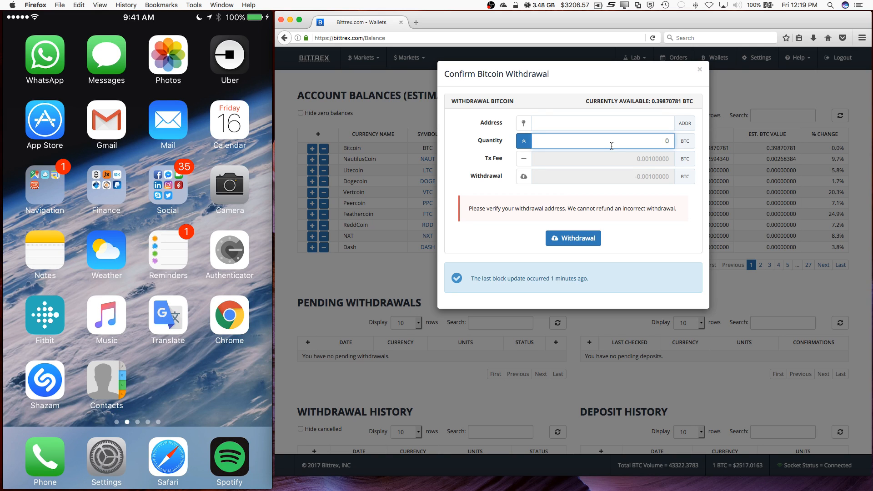
type("00.1")
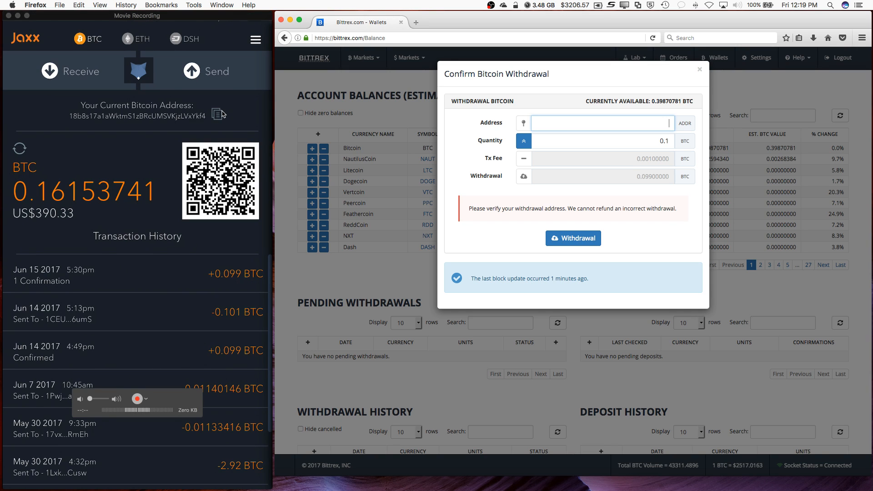
left_click(221, 114)
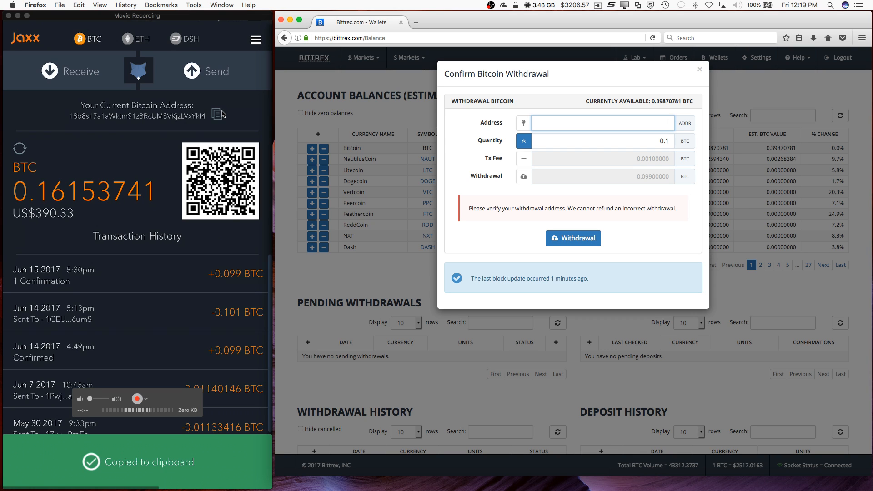
left_click(601, 123)
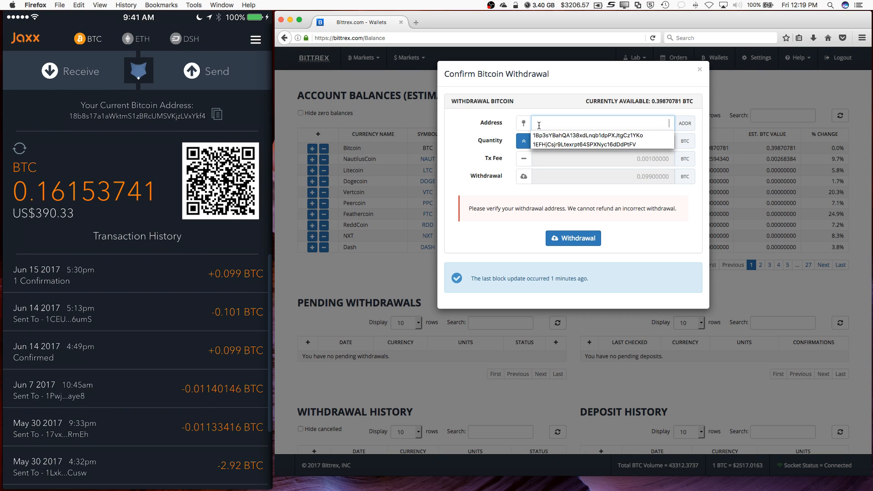
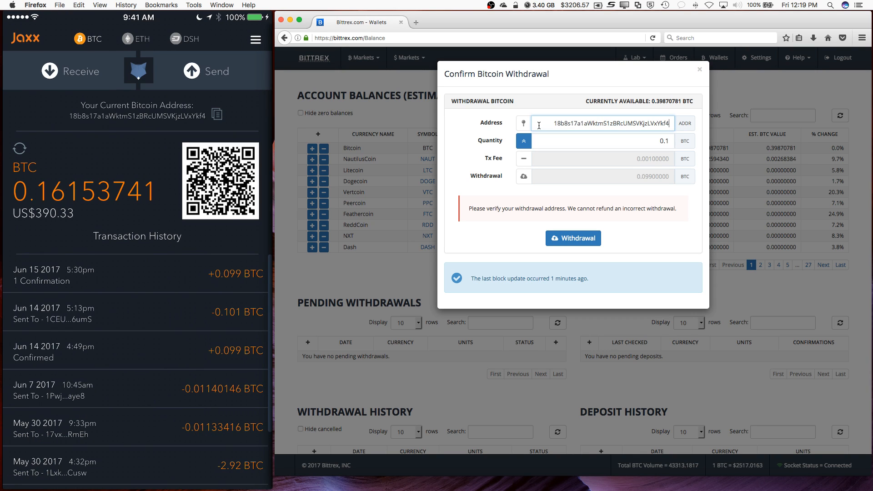
mouse_move(552, 134)
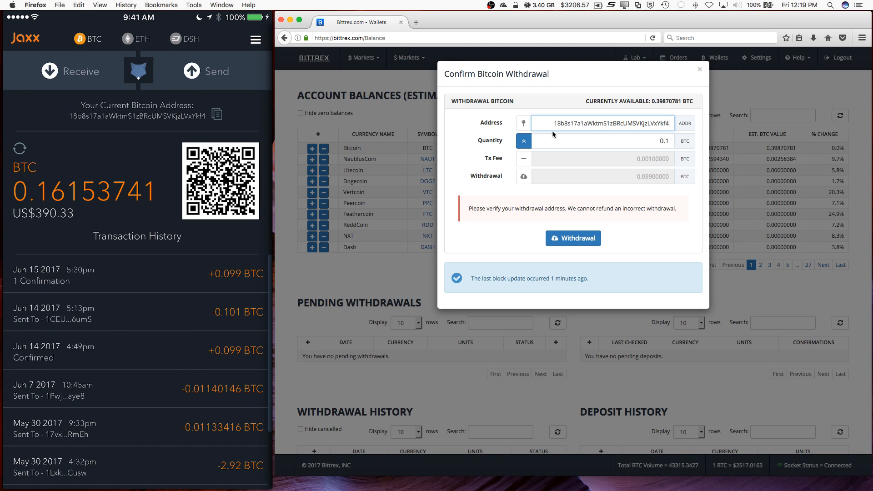
mouse_move(352, 100)
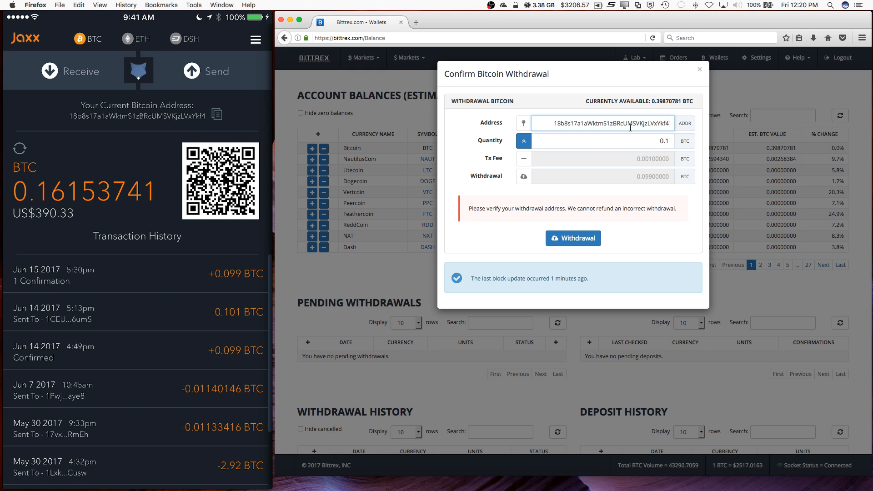
mouse_move(596, 260)
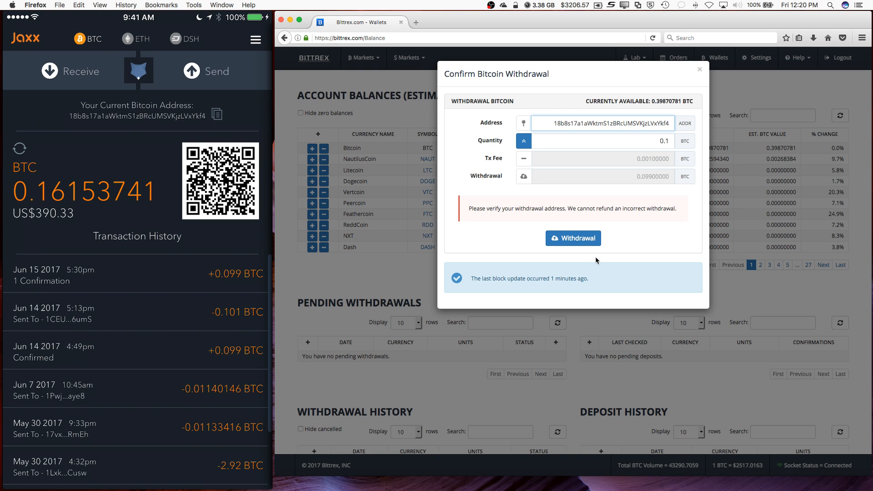
Submit the 0.1 BTC withdrawal and confirm it with the two-factor authentication code.
left_click(573, 238)
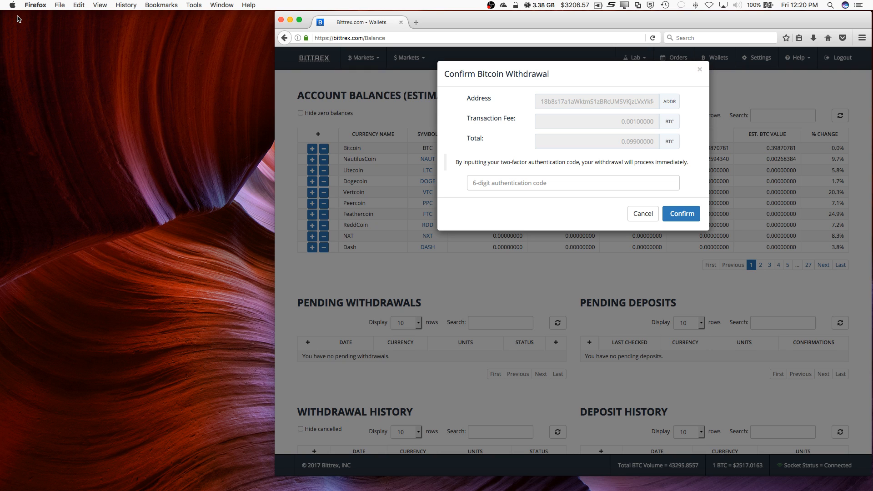
left_click(572, 183)
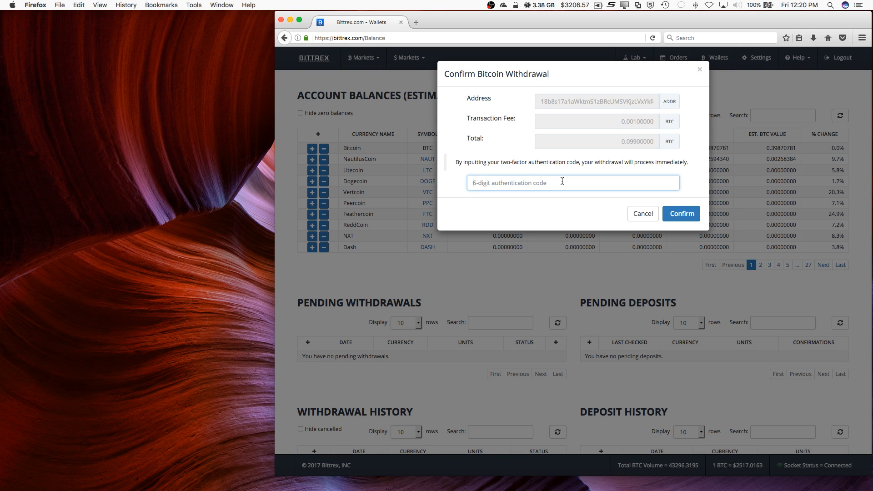
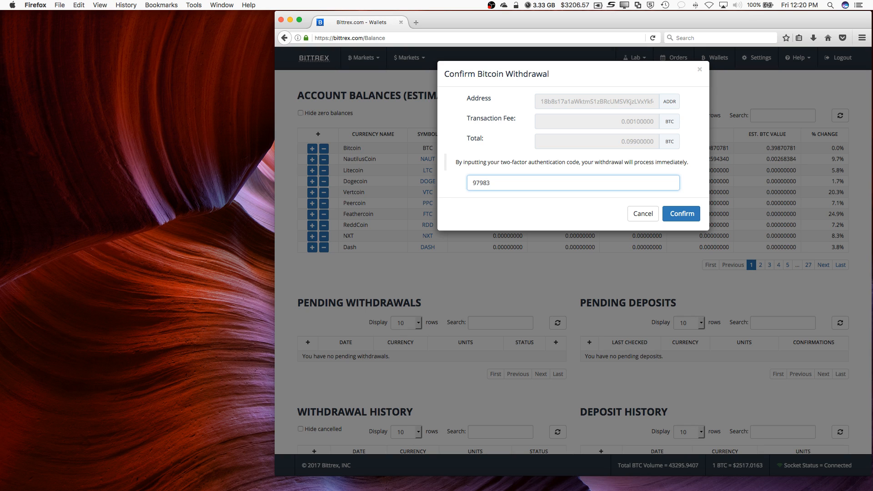
left_click(680, 214)
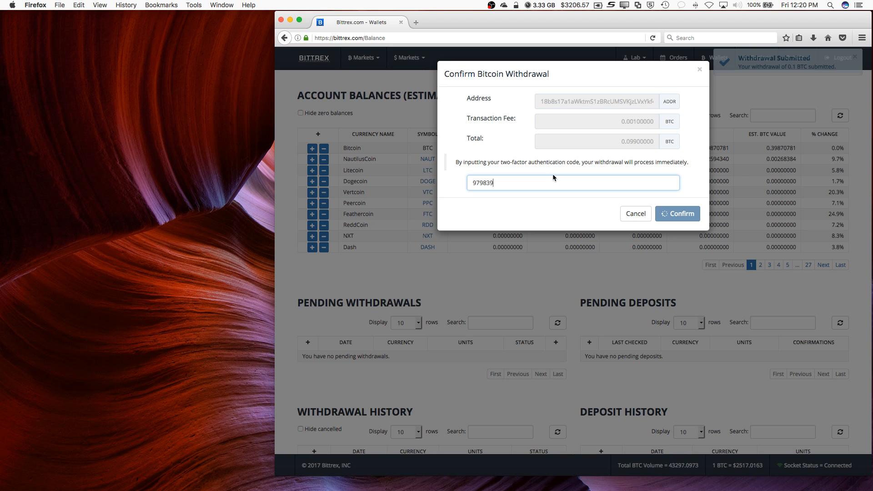
left_click(677, 213)
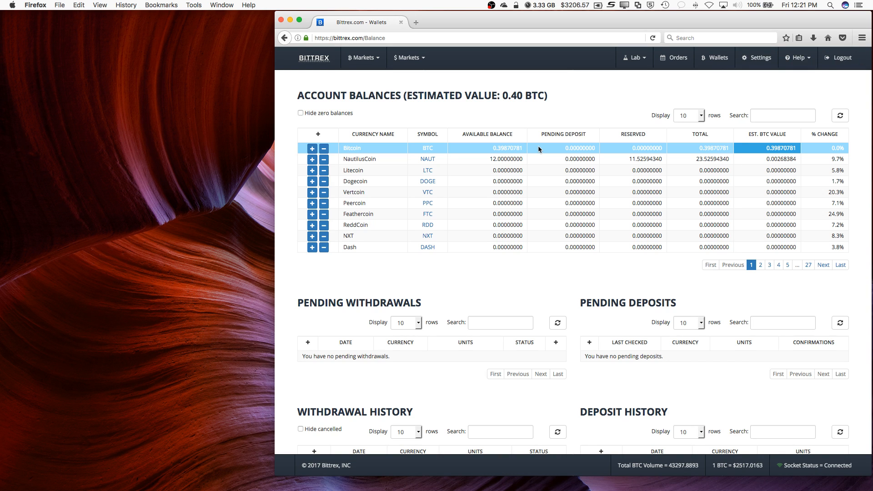
mouse_move(556, 151)
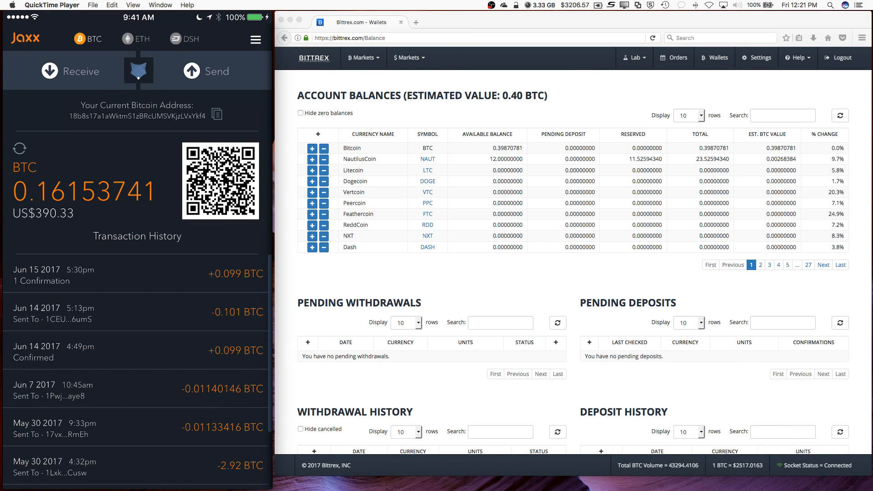
mouse_move(458, 151)
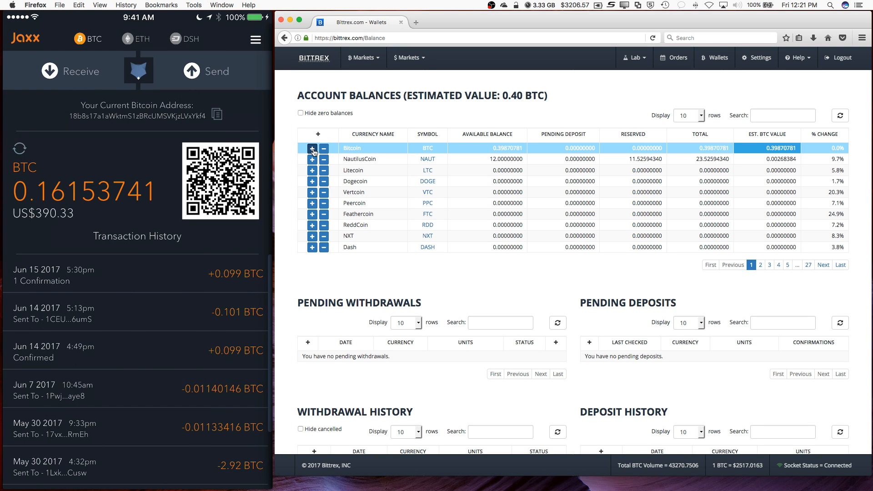
Open the Bitcoin deposit dialog and copy the Bittrex deposit address.
left_click(312, 149)
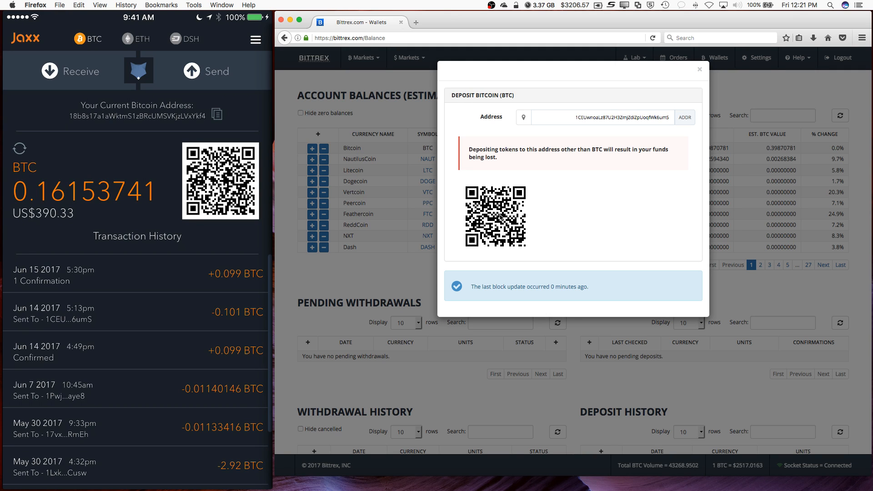
left_click(206, 71)
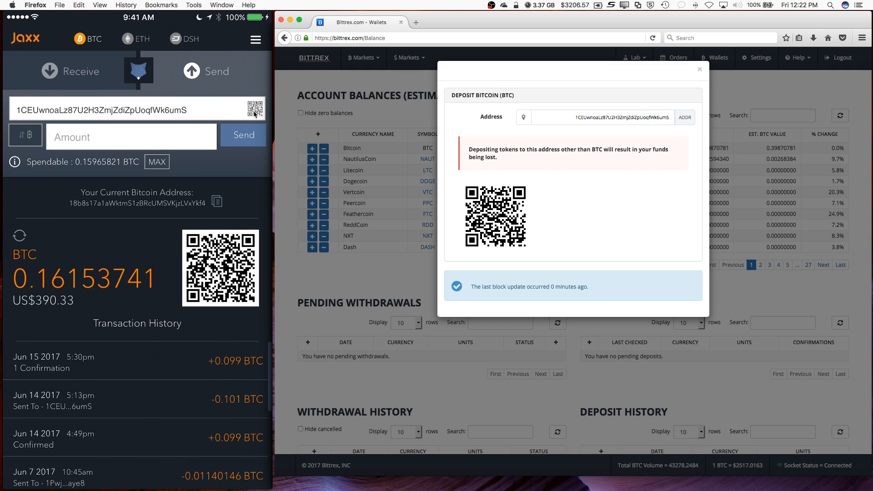
mouse_move(654, 117)
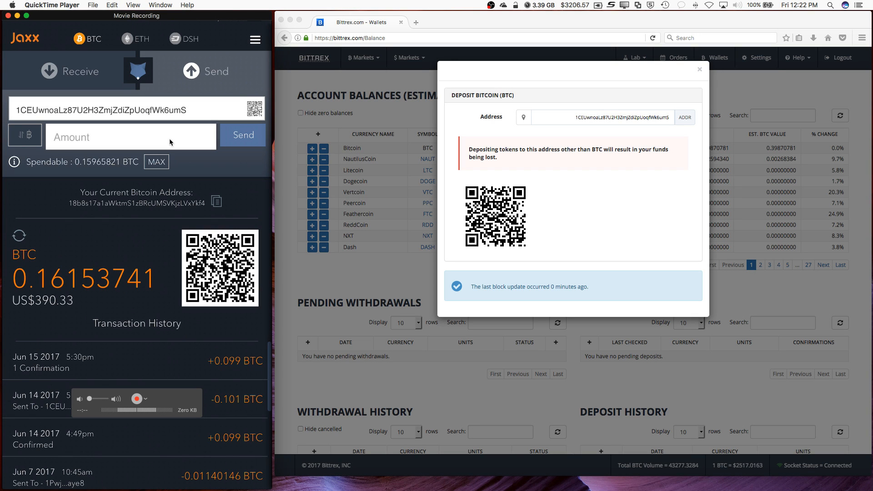
Send and confirm 0.101 BTC from Jaxx to the Bittrex deposit address.
left_click(131, 136)
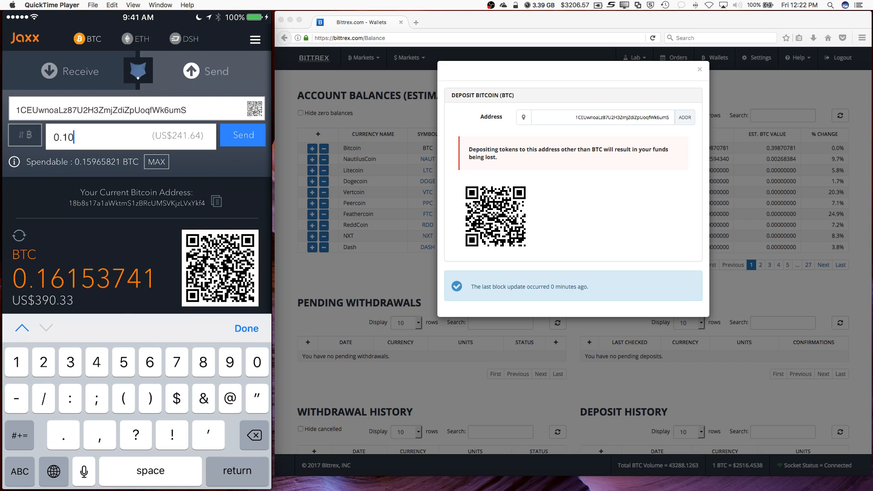
type("1")
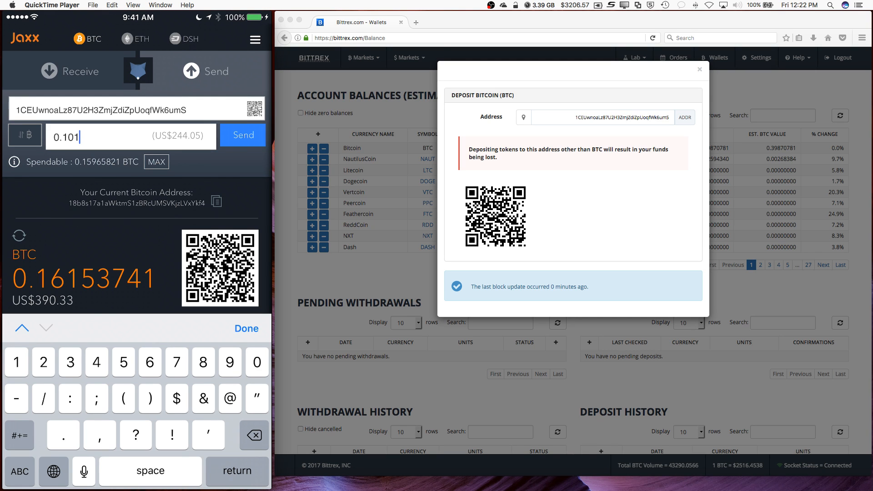
left_click(242, 134)
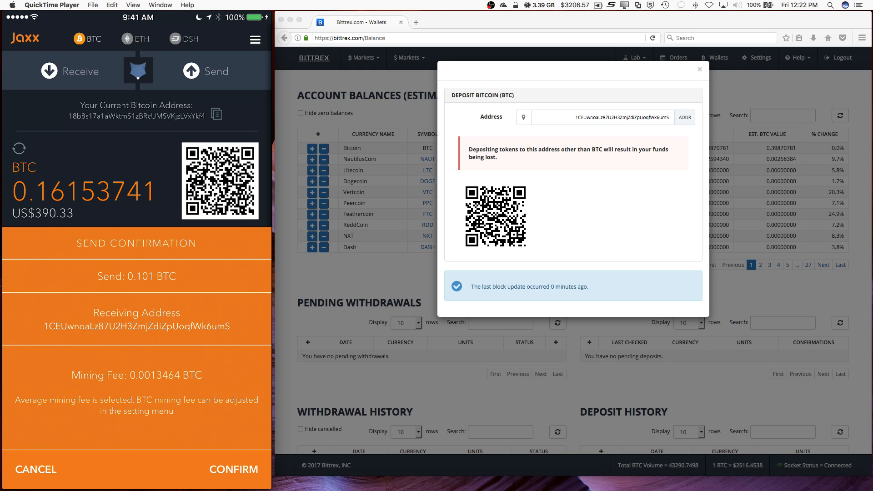
left_click(231, 469)
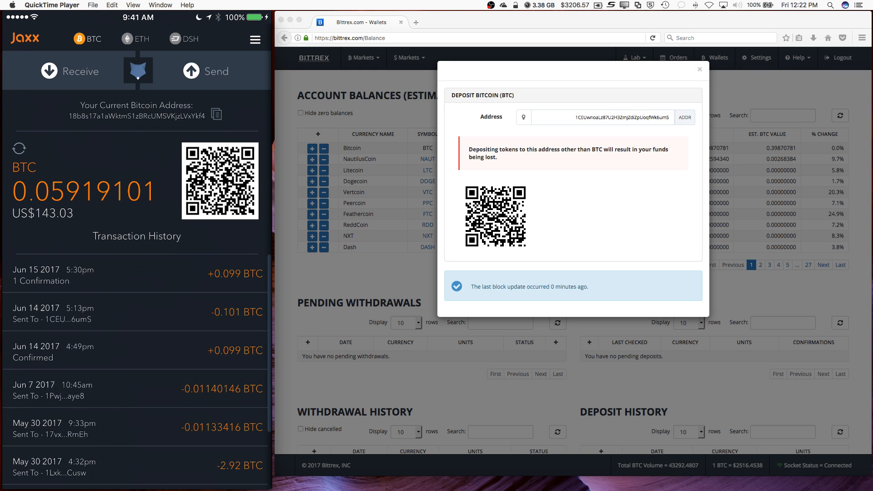